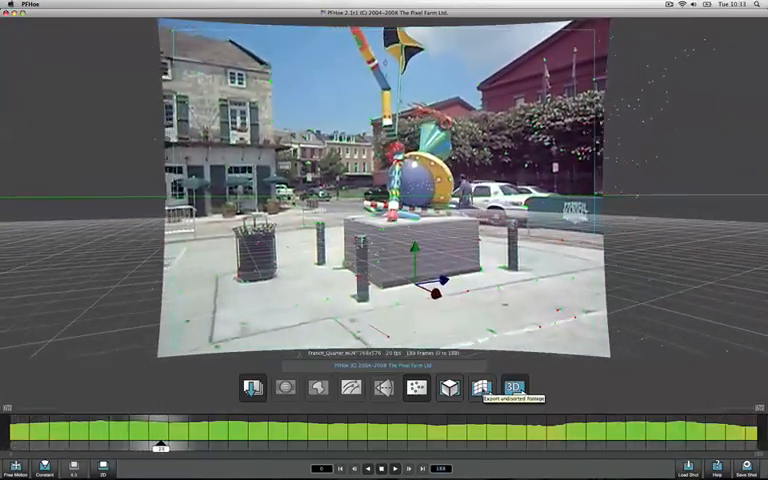
- Open the Export Movie dialog for the undistorted footage, with QuickTime uncompressed as the format
{"action": "left_click", "coordinate": [540, 388]}
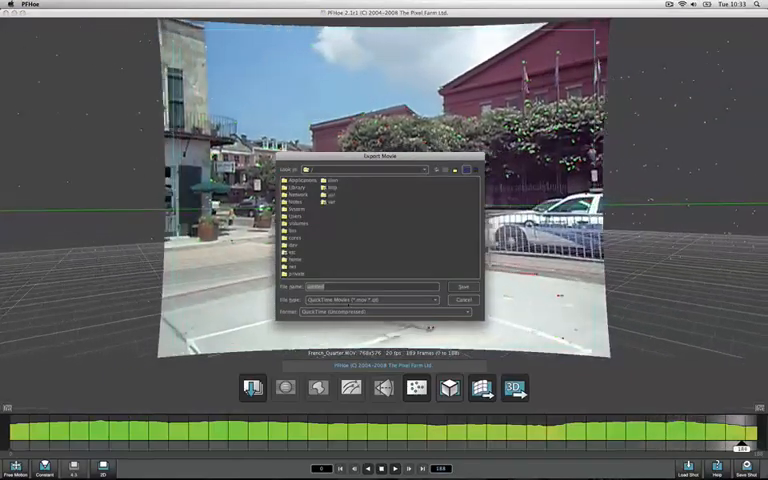